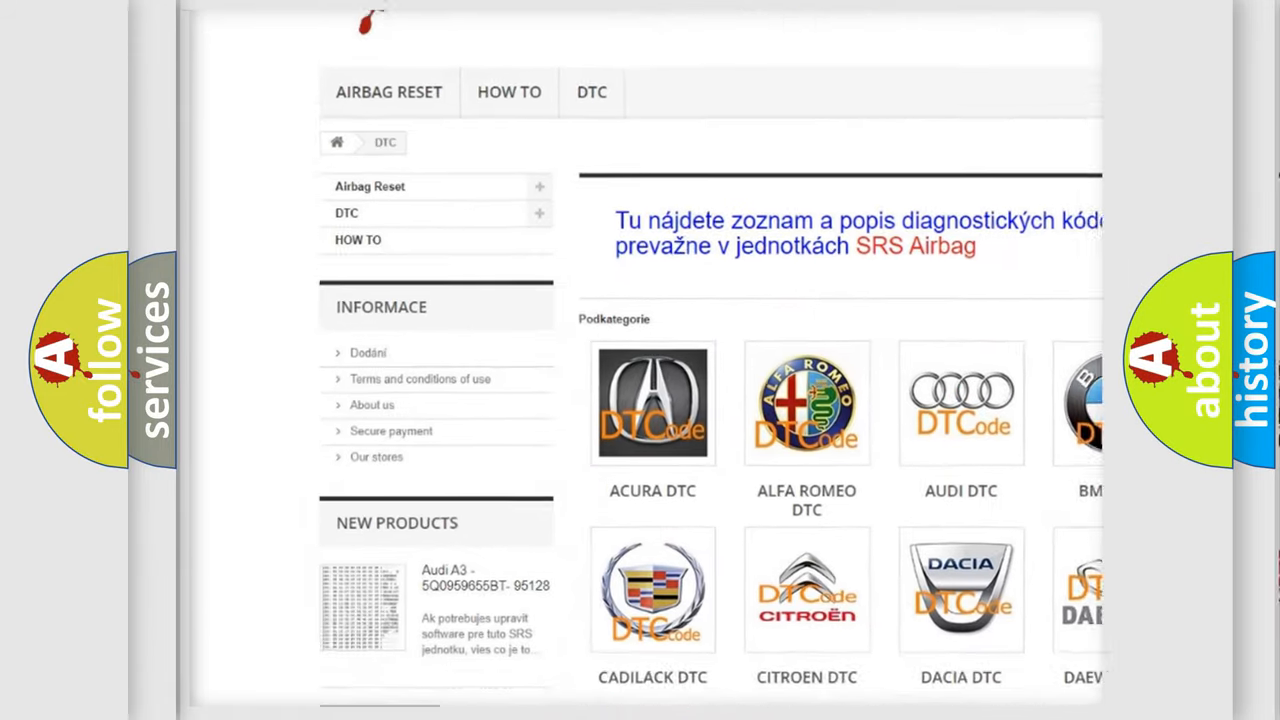
pyautogui.scroll(-3)
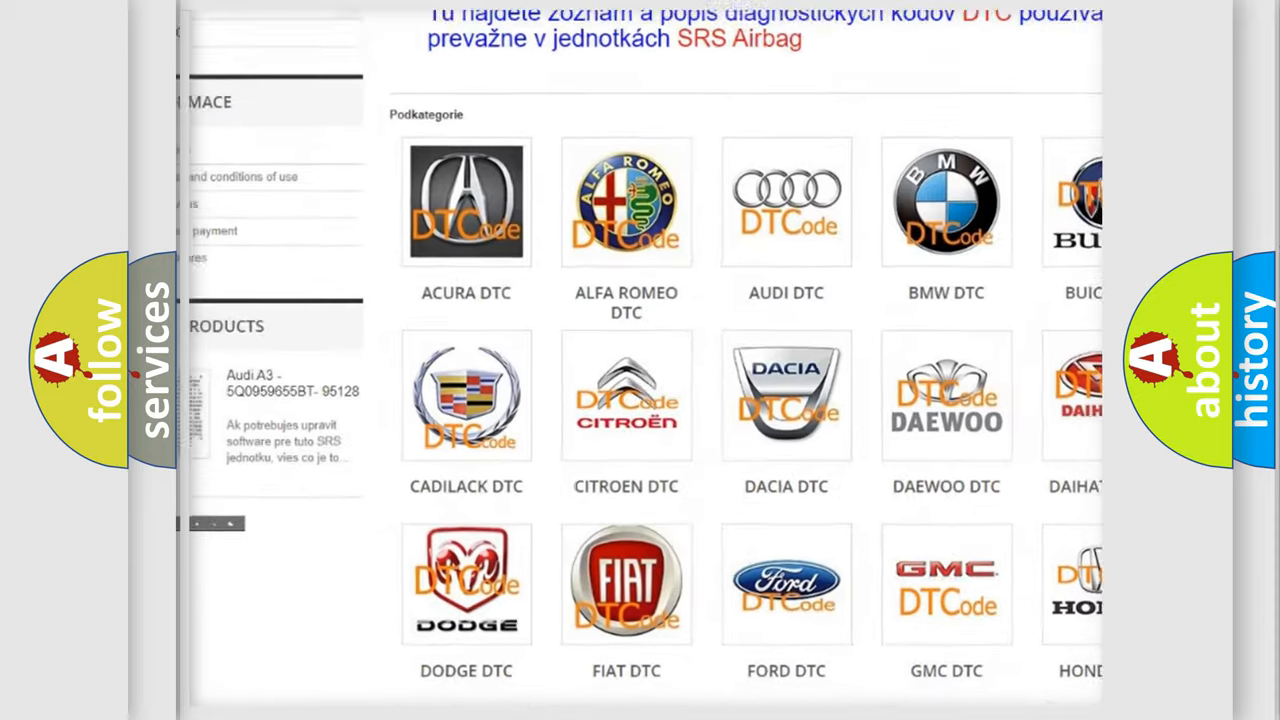
pyautogui.scroll(-3)
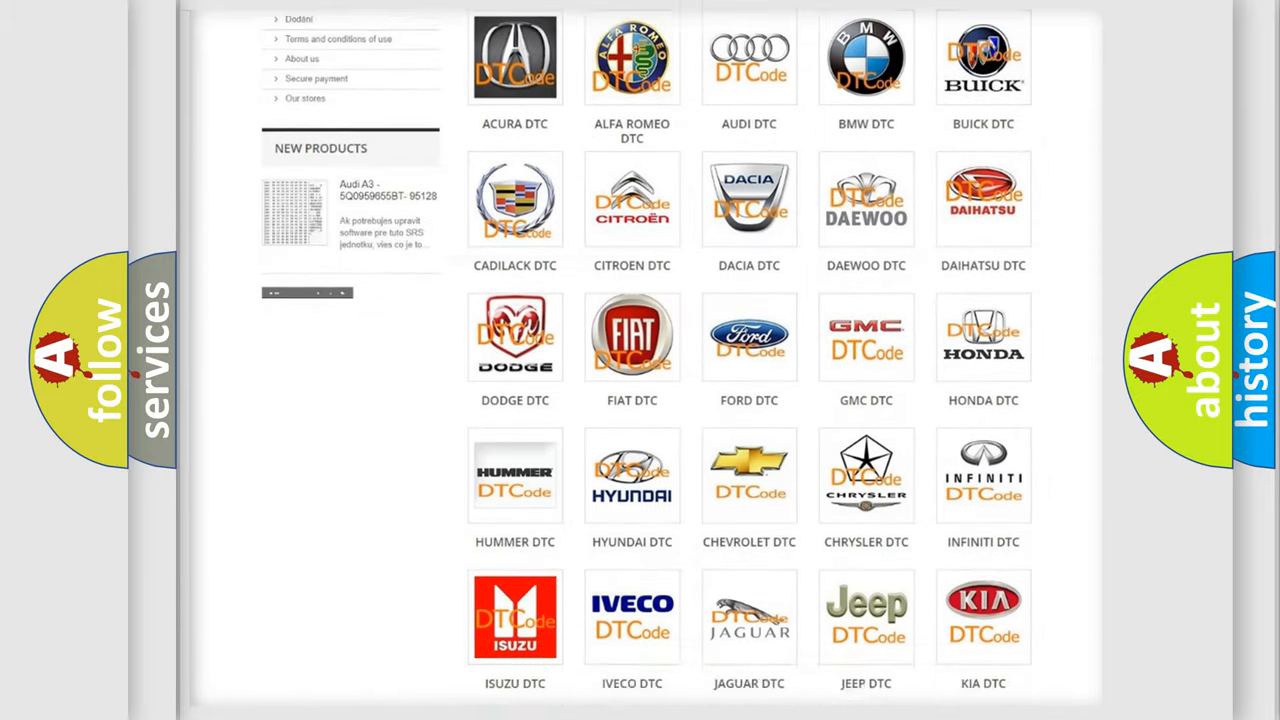
pyautogui.scroll(-3)
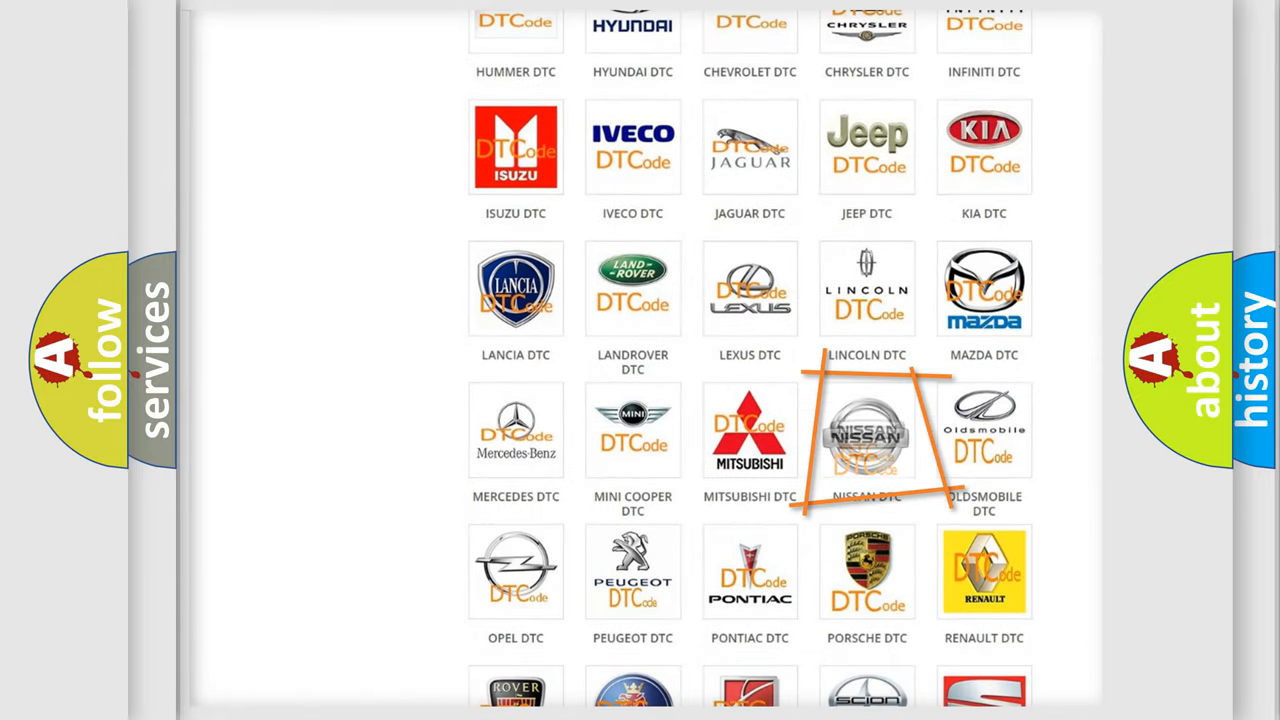